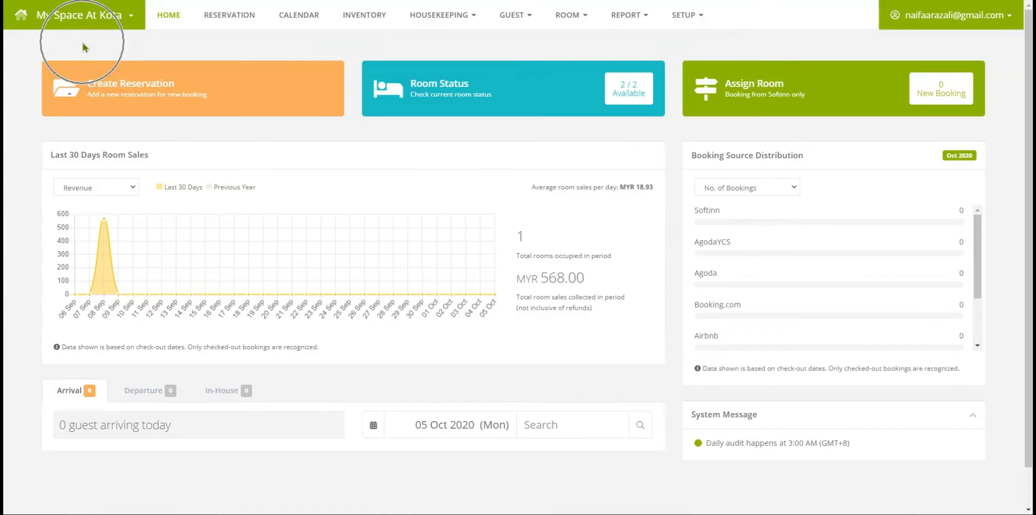
mouse_move(684, 91)
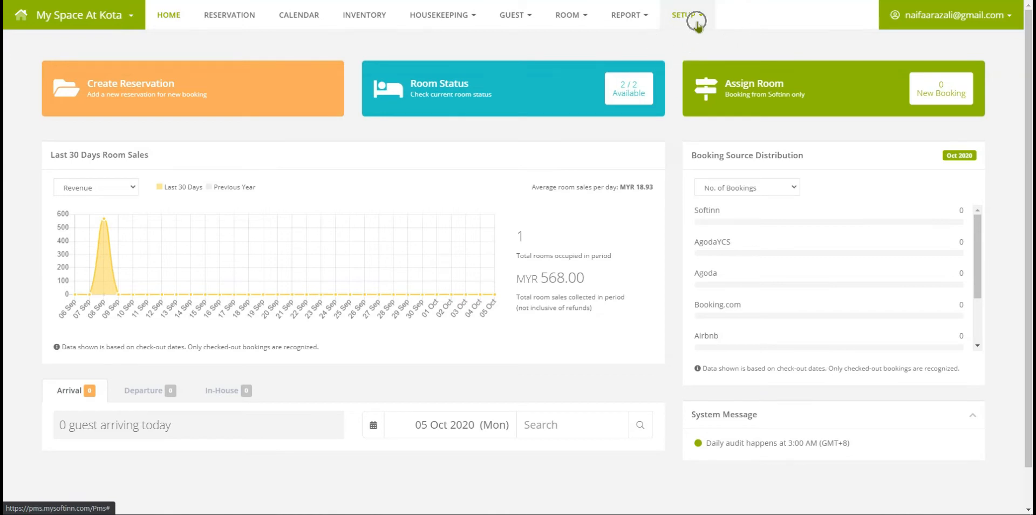
Reach Booking Source & Connectivity under Setup and bring up the channel list.
click(685, 14)
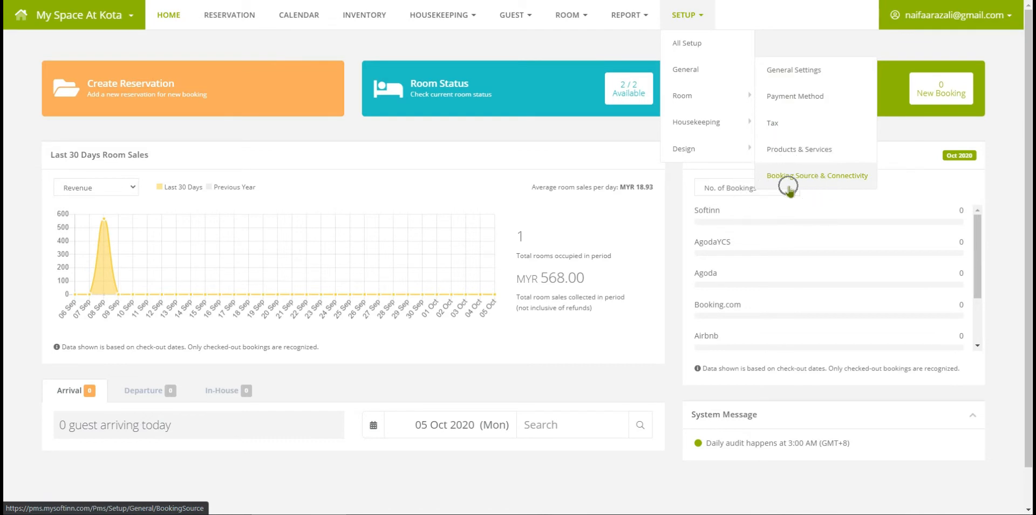
click(817, 175)
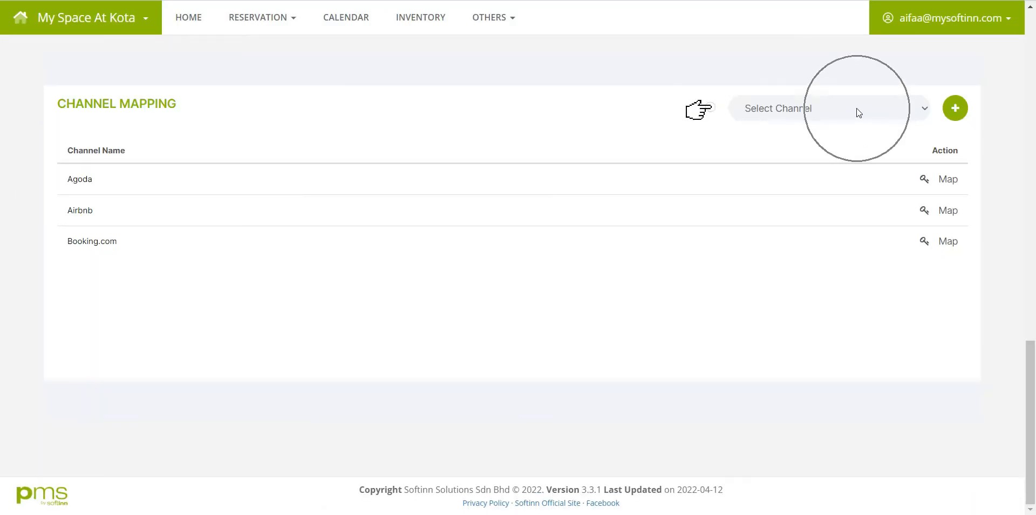
click(826, 108)
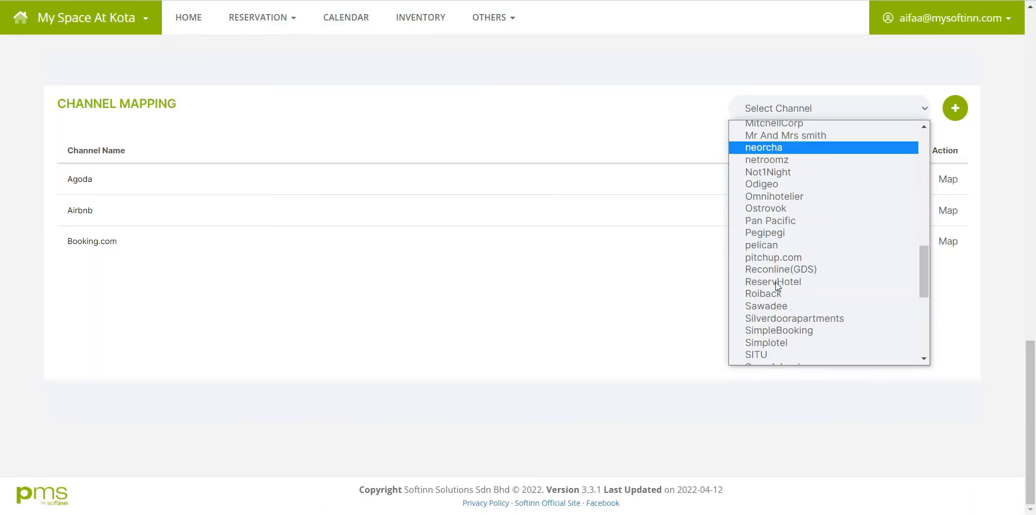
scroll(down, 3)
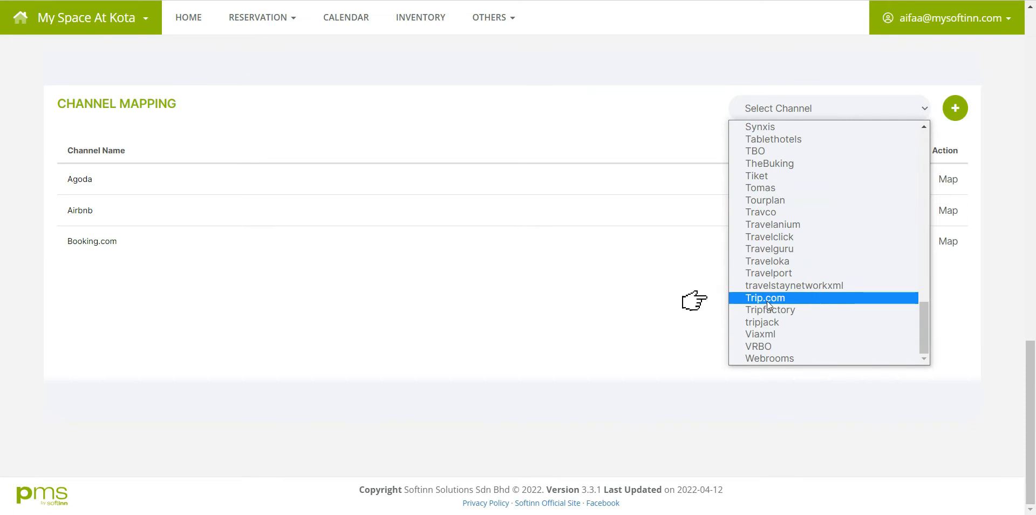
Add Trip.com as a new channel and bring up its mapping guide.
click(765, 298)
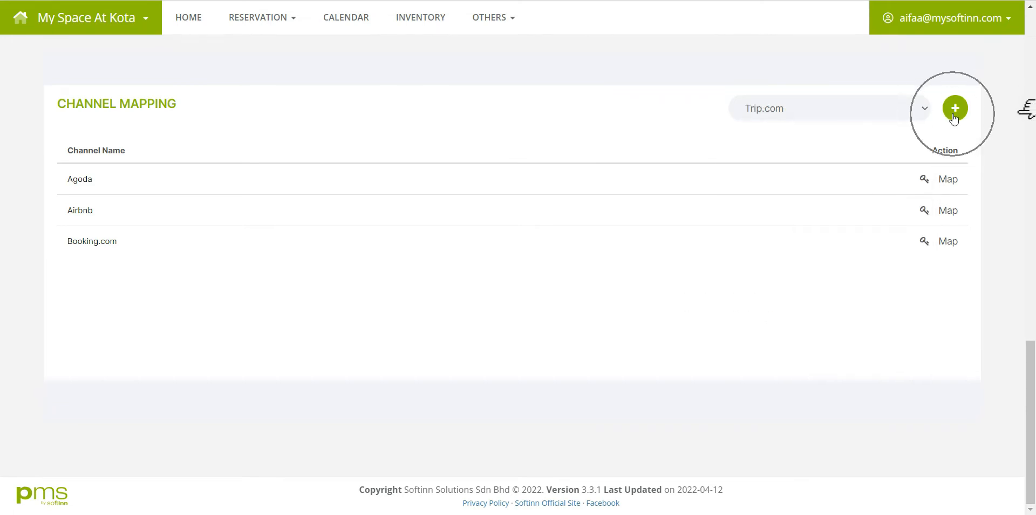
click(955, 108)
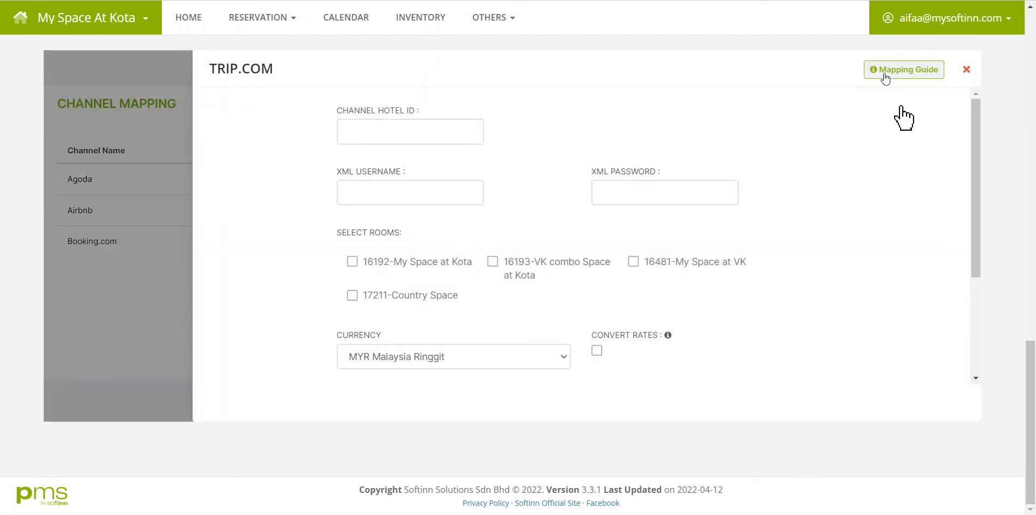
click(903, 69)
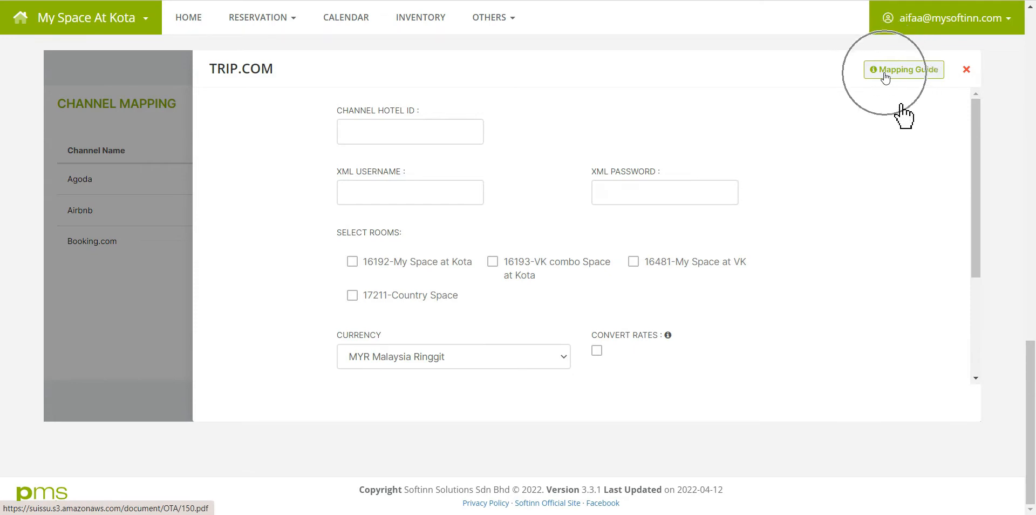
click(902, 69)
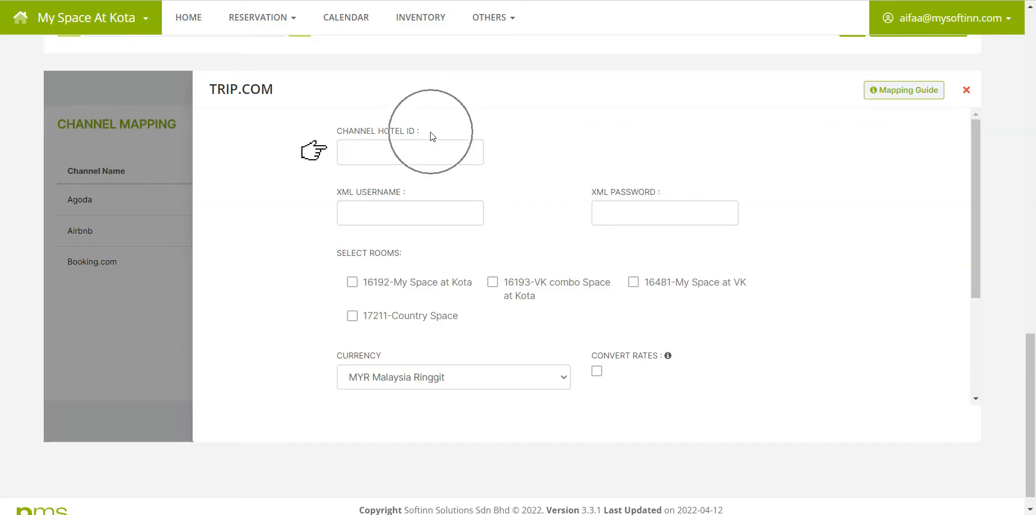
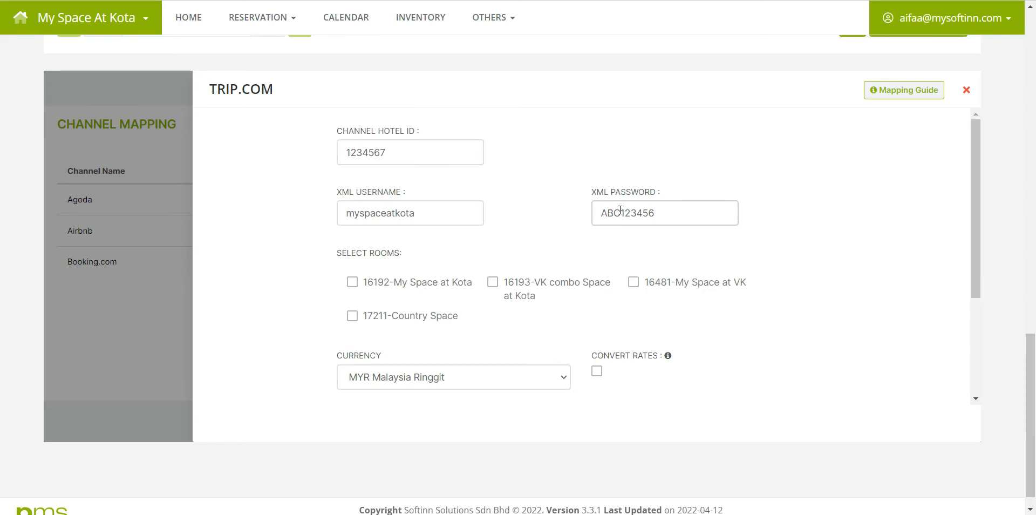
scroll(down, 3)
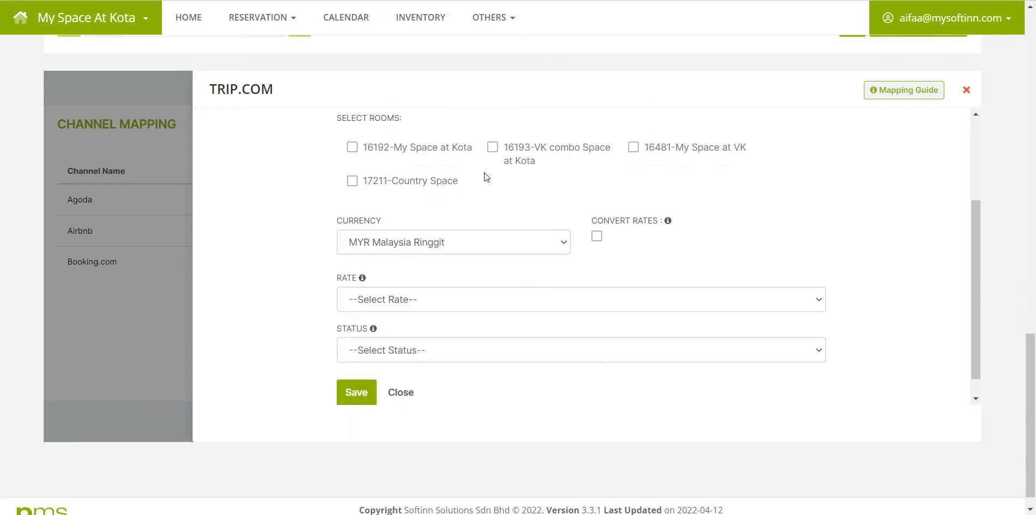
Save Trip.com with room 16192-My Space at Kota, Net (Amount Before Tax) rate and Inactive status.
click(352, 147)
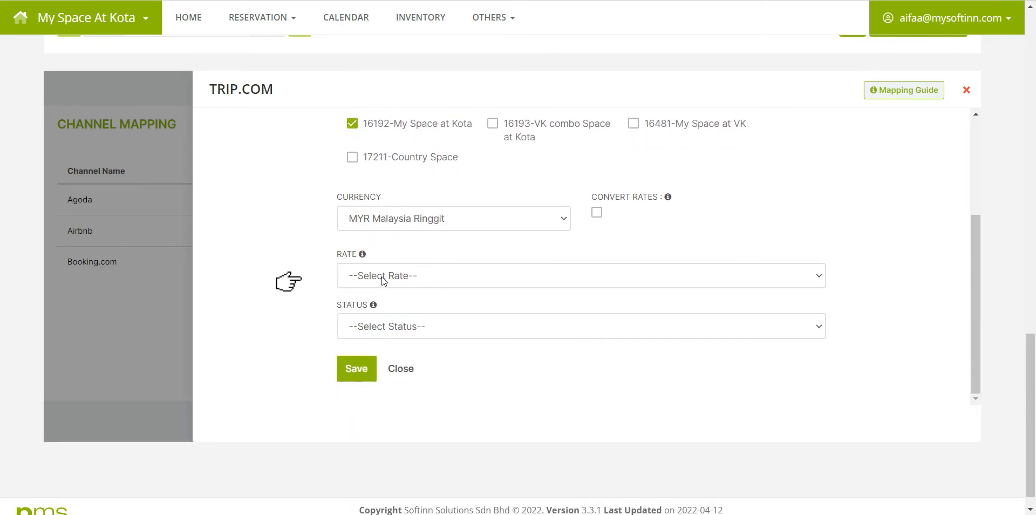
click(581, 325)
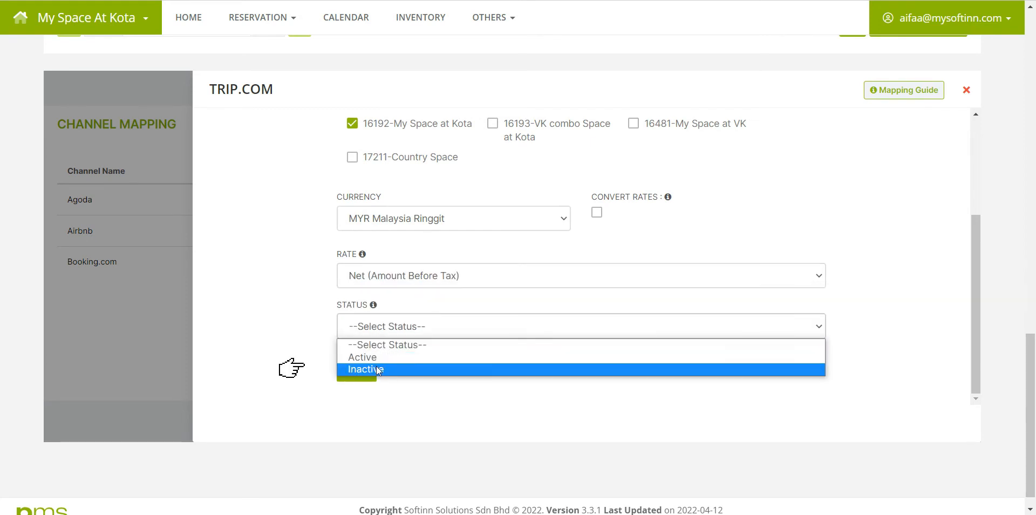
click(364, 369)
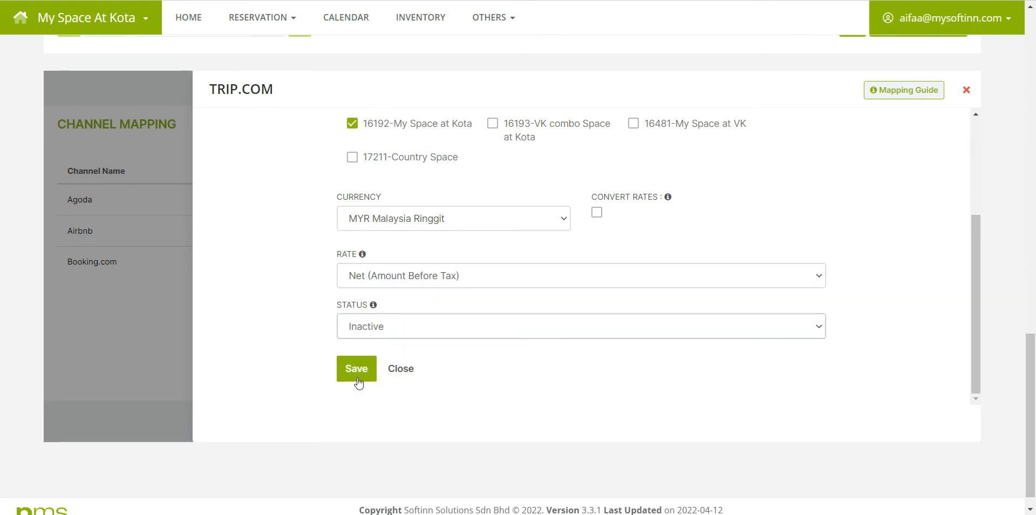
click(356, 368)
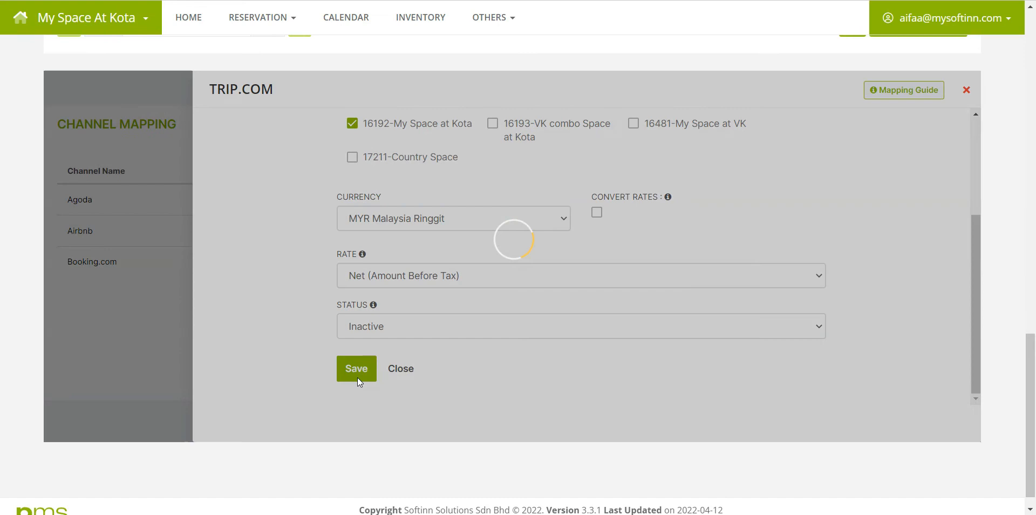
click(355, 368)
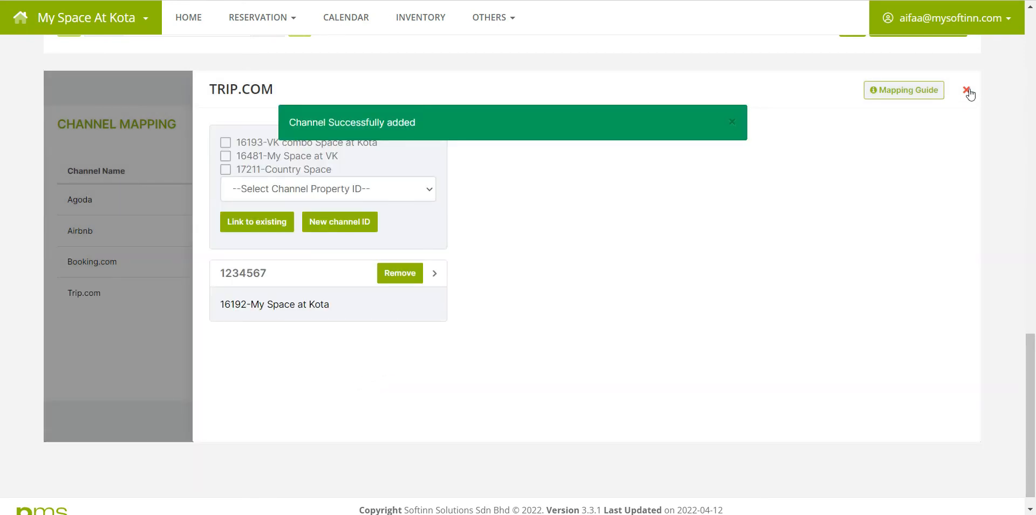
click(969, 89)
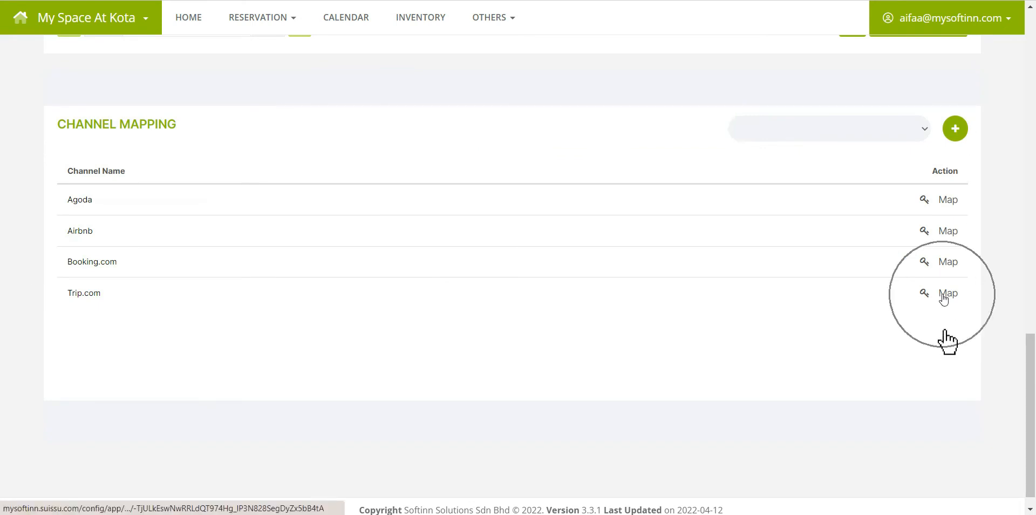
Bring up Trip.com room mapping and the My Space at Kota room's mapping form.
click(948, 292)
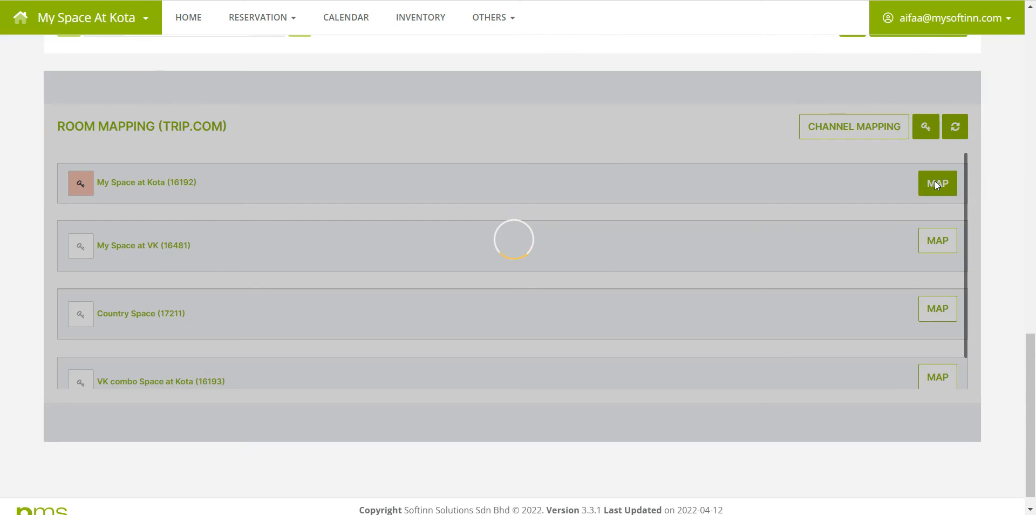
click(937, 183)
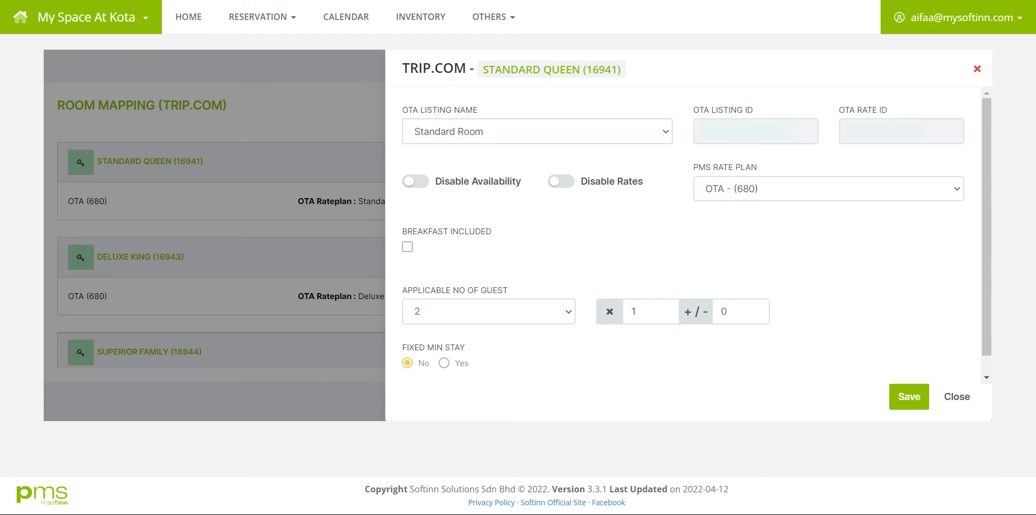
mouse_move(667, 190)
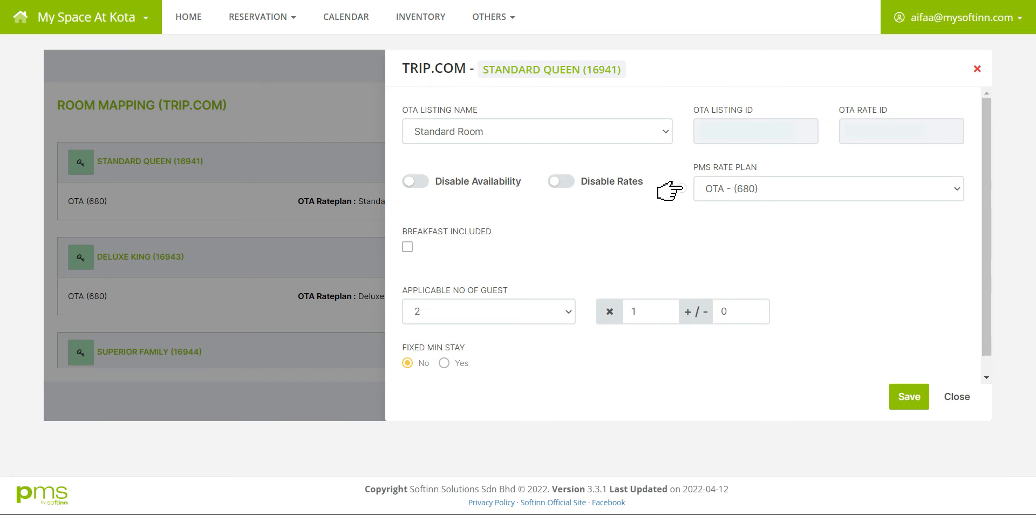
mouse_move(800, 187)
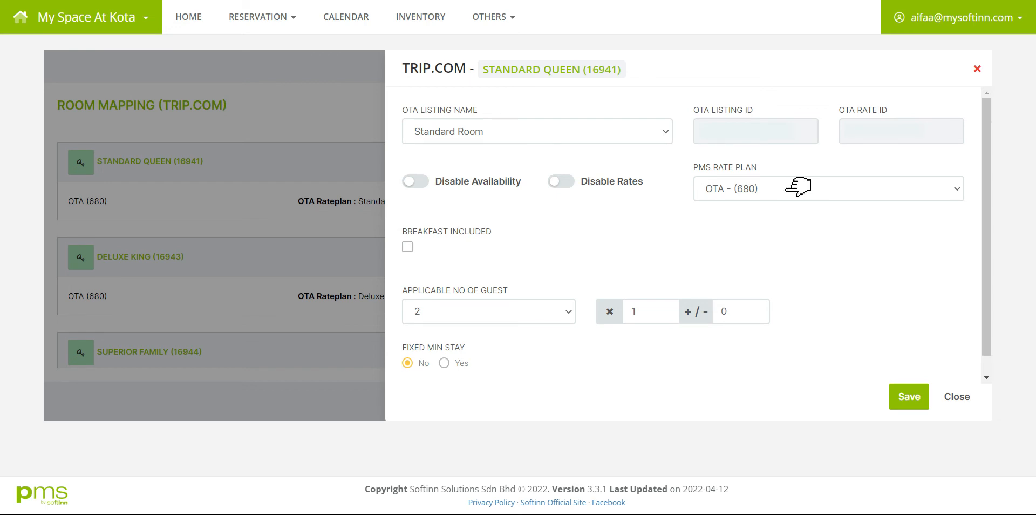
mouse_move(453, 311)
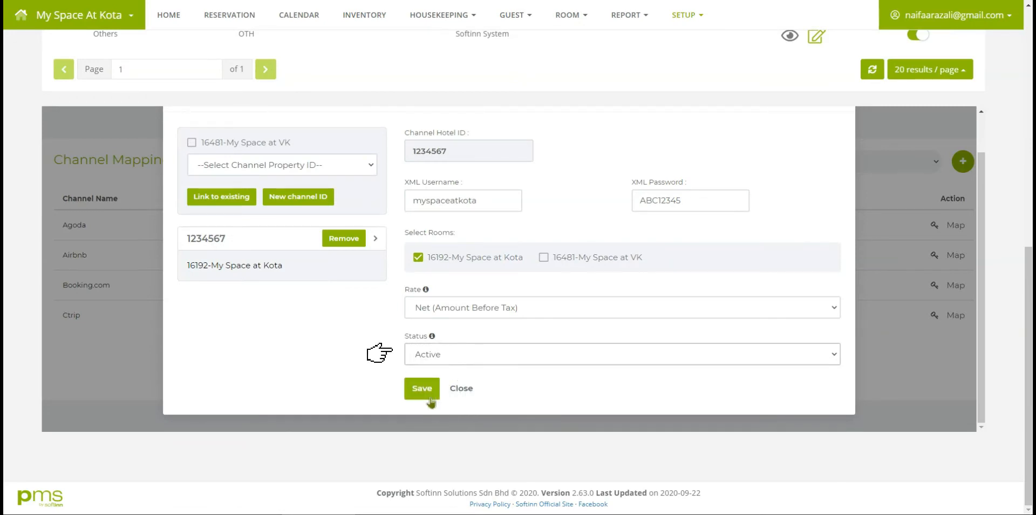
Save the Trip.com channel with its status now Active.
click(422, 388)
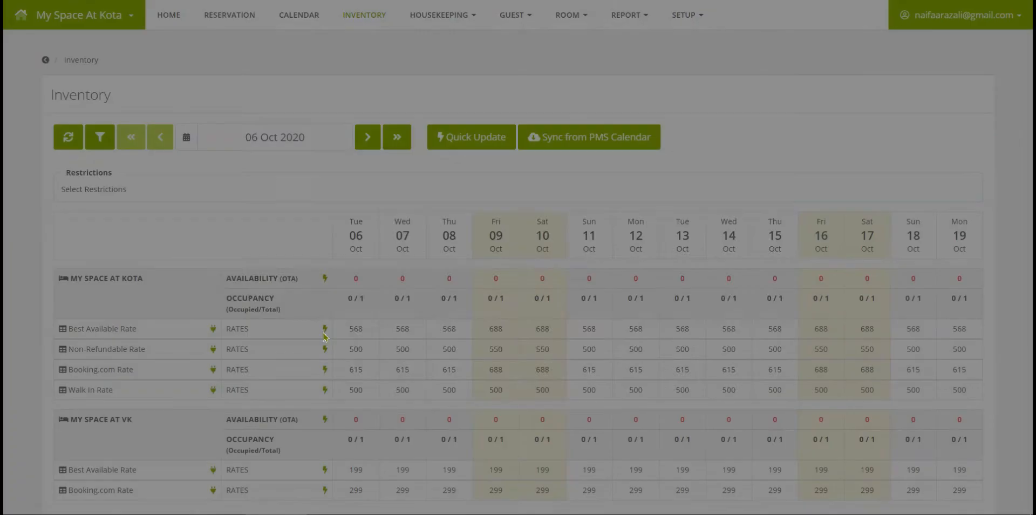
Quick-update the rate to 120 for 06 Oct 2020 and confirm the push.
click(470, 137)
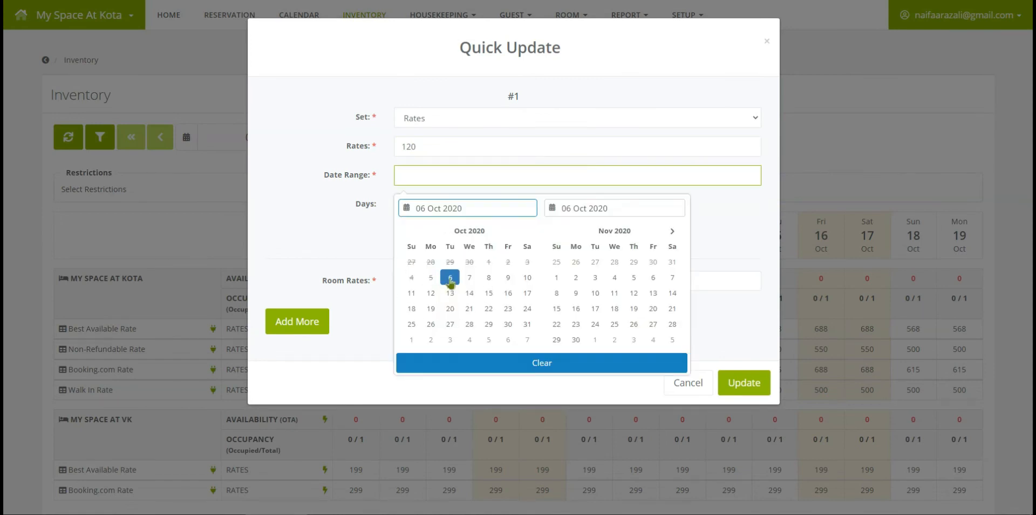
click(744, 382)
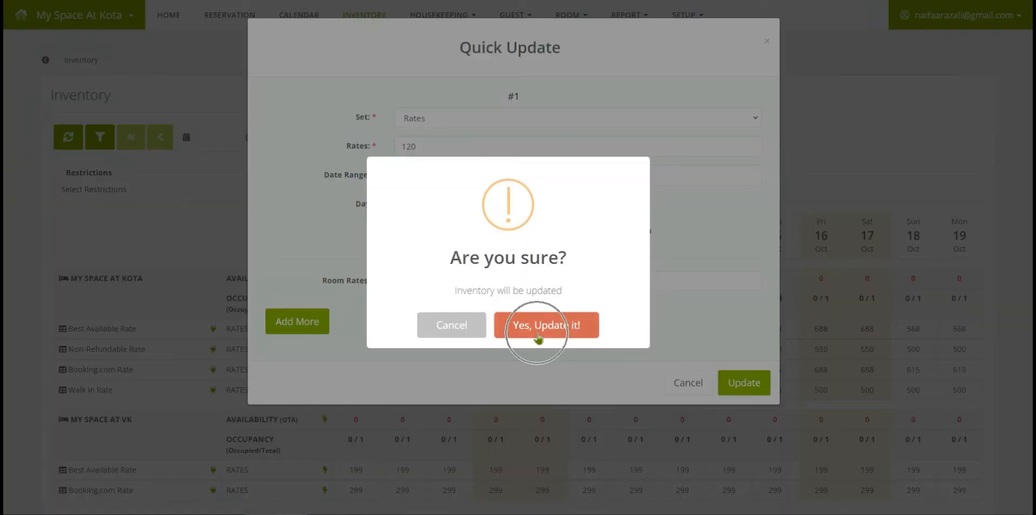
click(547, 325)
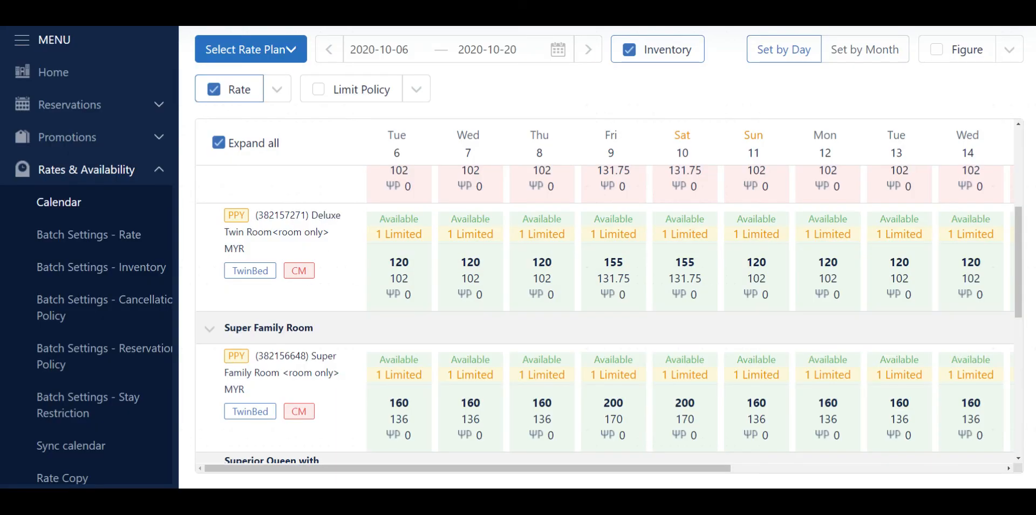
mouse_move(350, 260)
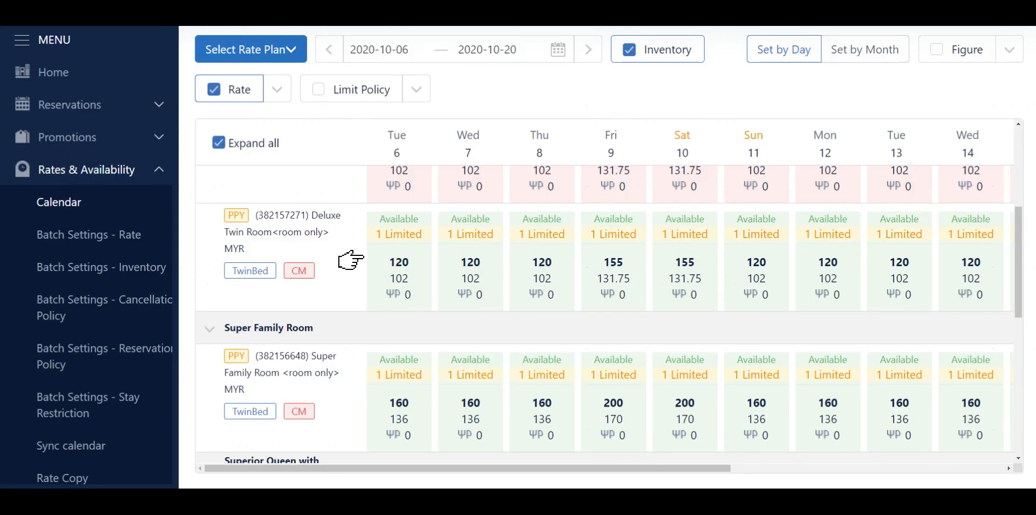